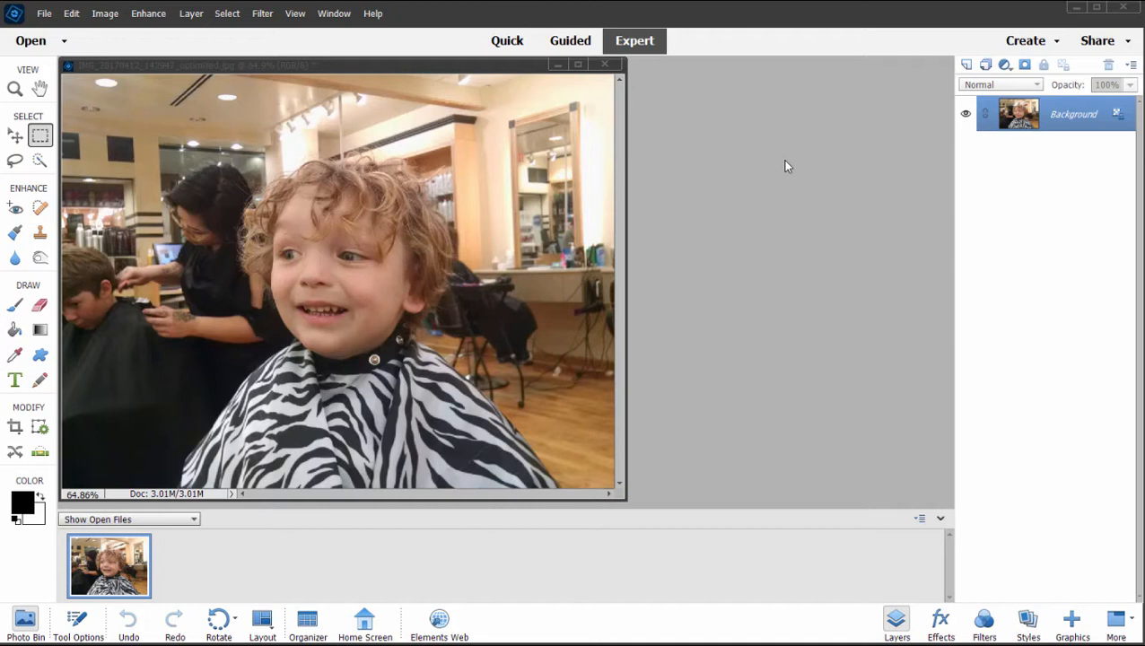
{"action": "mouse_move", "coordinate": [776, 167]}
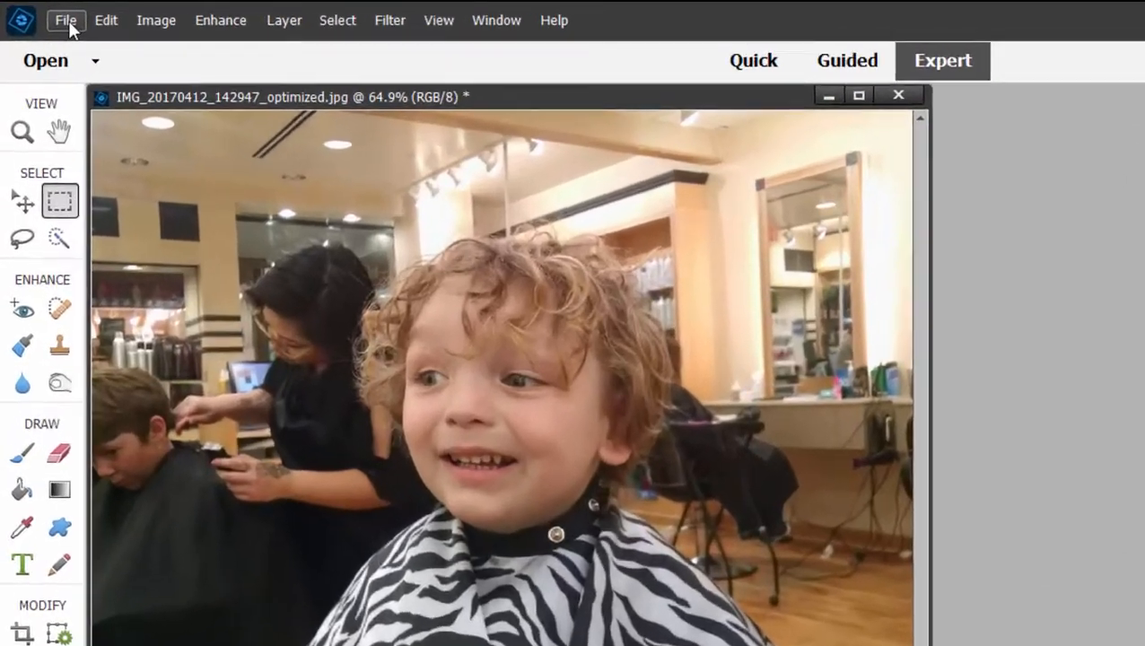
- Review the Save As format choices for the salon photo from the File menu
{"action": "left_click", "coordinate": [65, 19]}
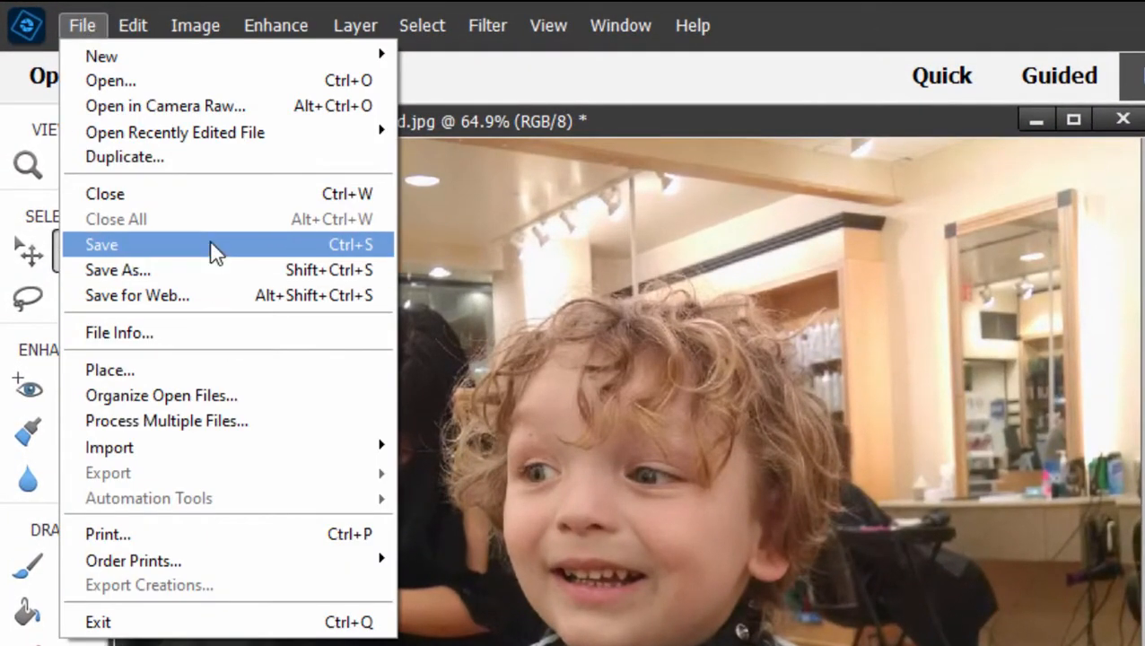
{"action": "left_click", "coordinate": [119, 270]}
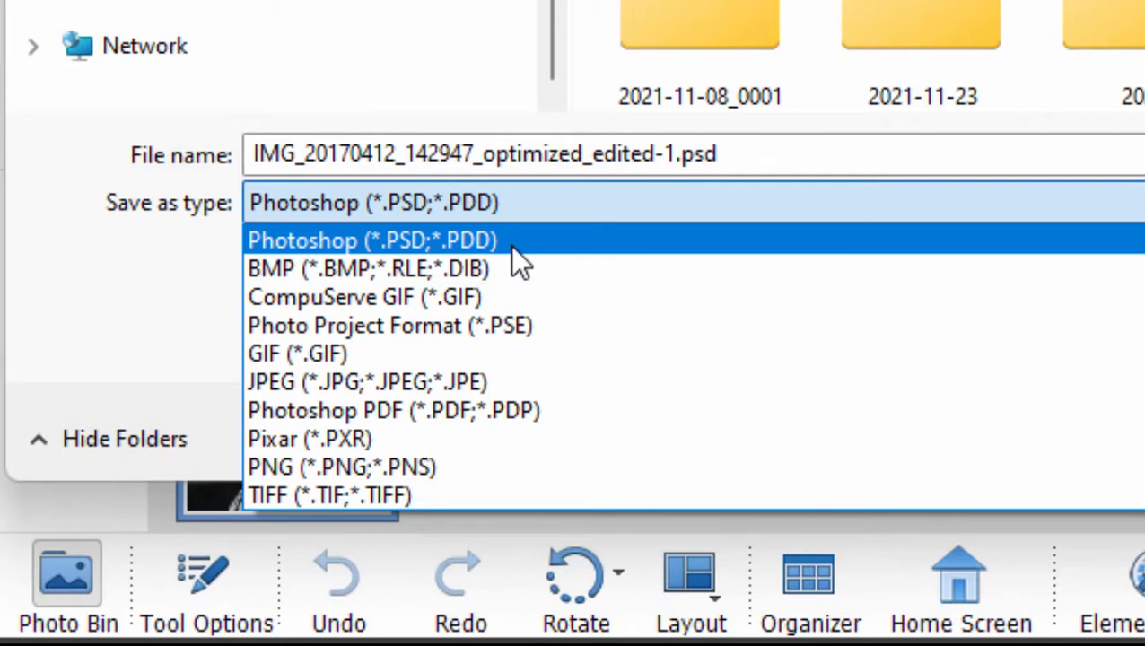
{"action": "mouse_move", "coordinate": [506, 279]}
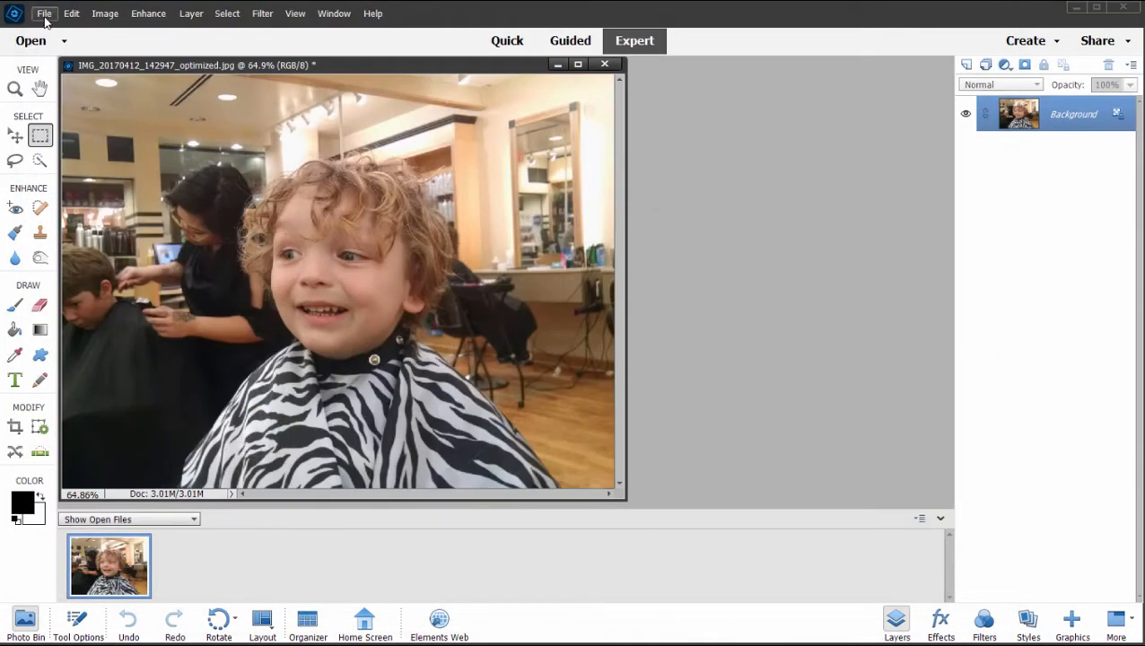
- Look over the Save for Web export settings, then leave without saving anything
{"action": "left_click", "coordinate": [43, 13]}
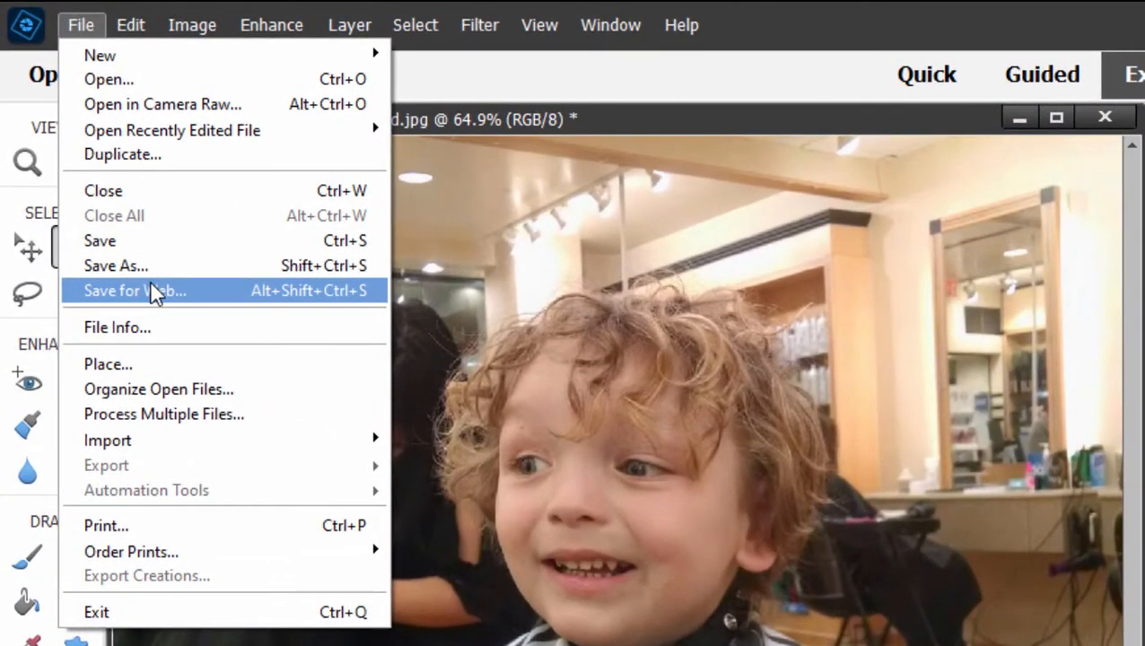
{"action": "left_click", "coordinate": [135, 291]}
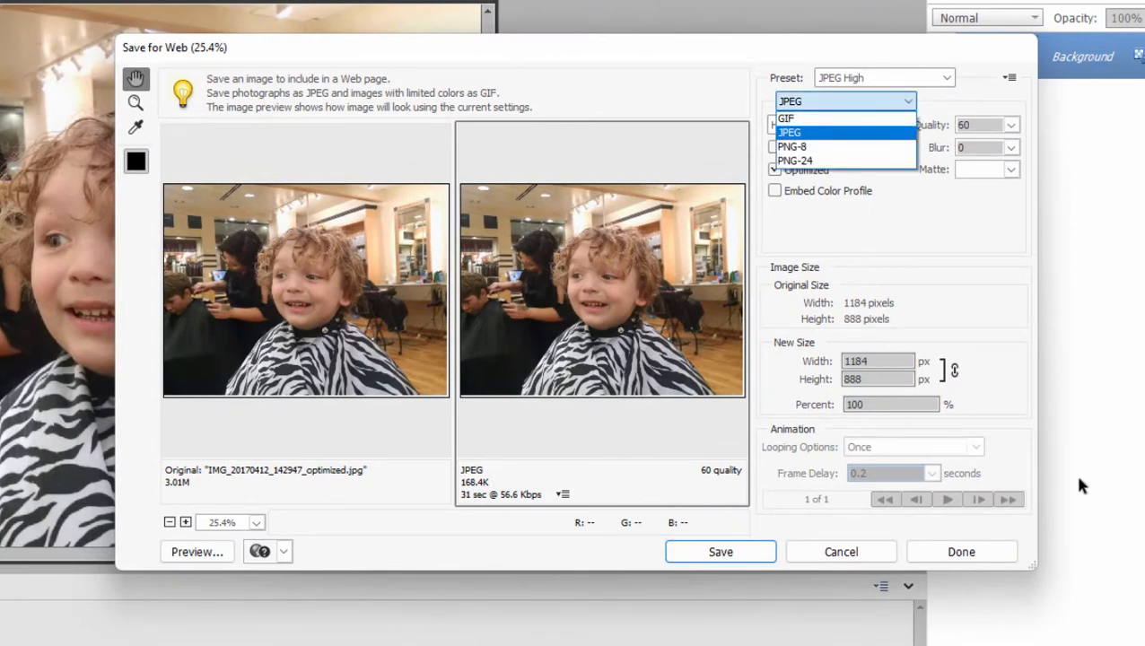
{"action": "mouse_move", "coordinate": [1006, 320]}
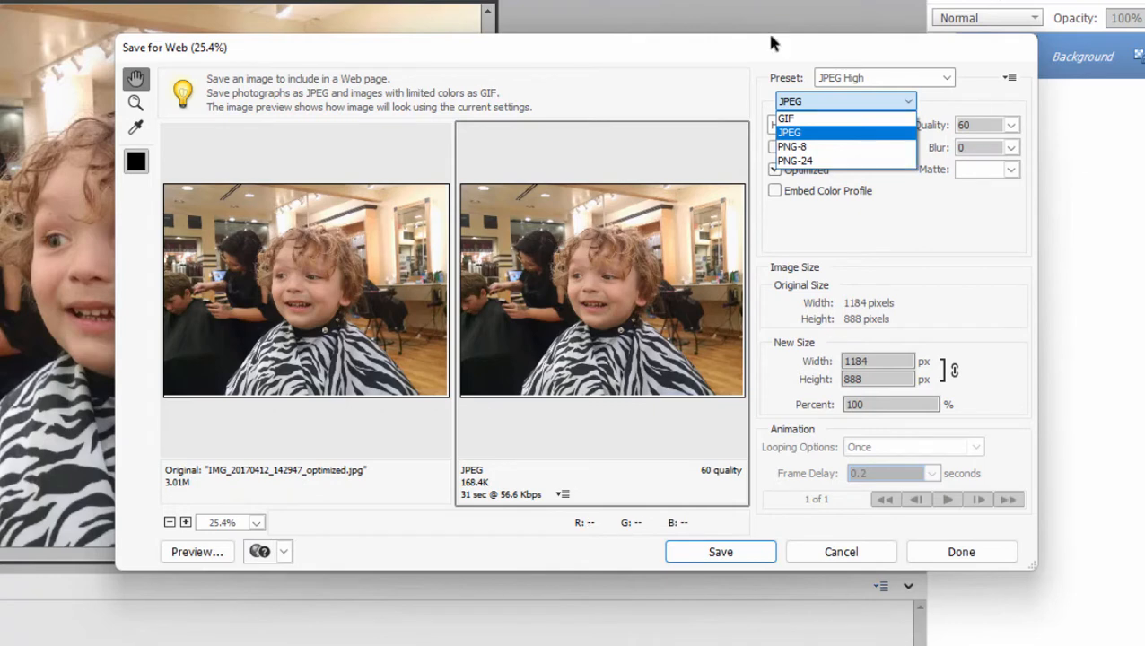
{"action": "mouse_move", "coordinate": [162, 442]}
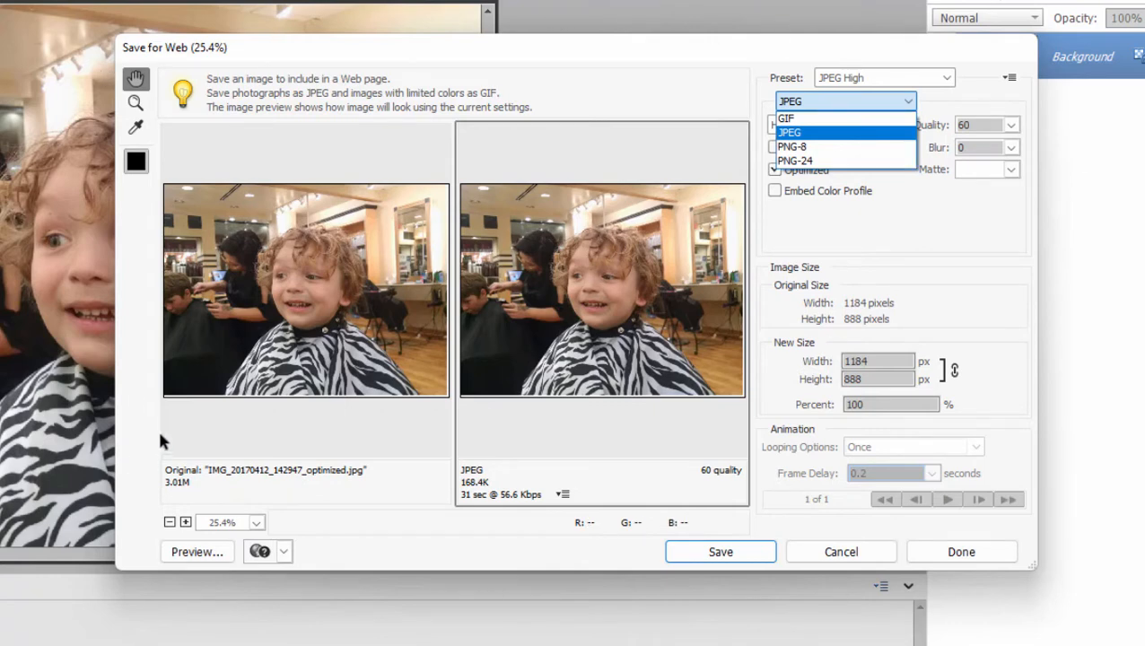
{"action": "mouse_move", "coordinate": [851, 567]}
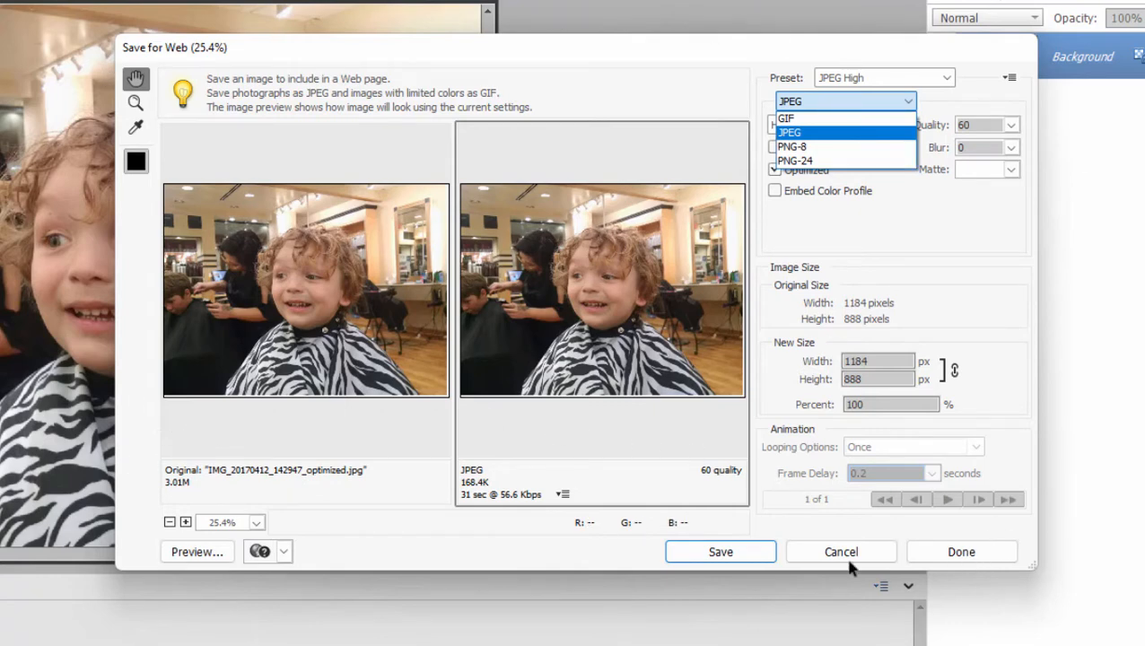
{"action": "left_click", "coordinate": [841, 551]}
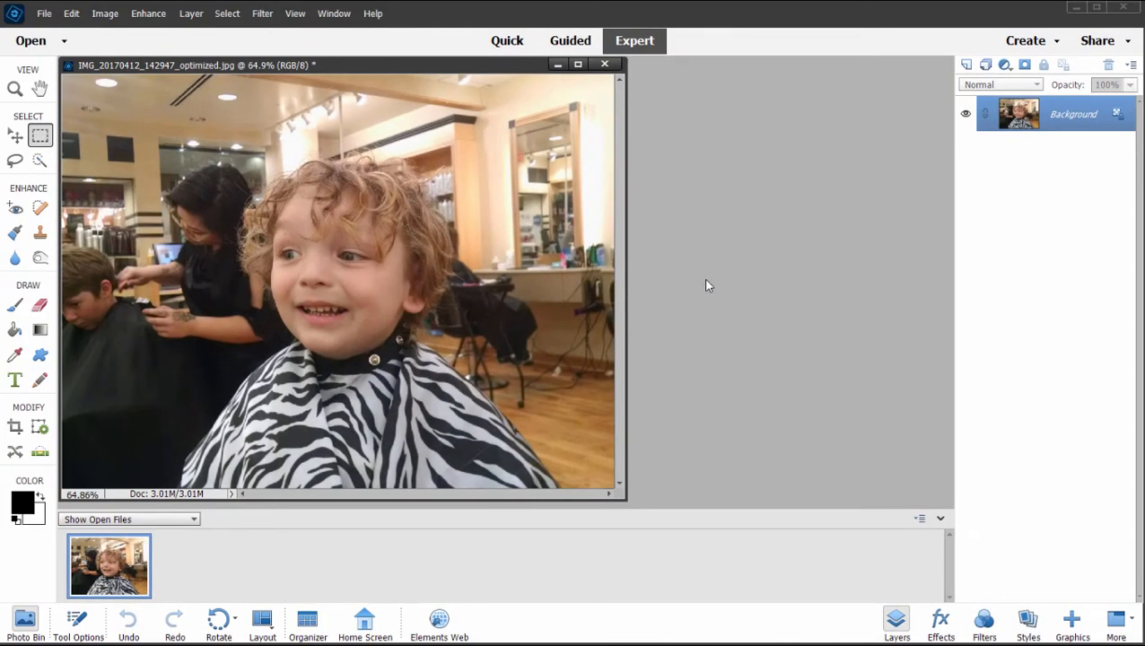
{"action": "mouse_move", "coordinate": [700, 285]}
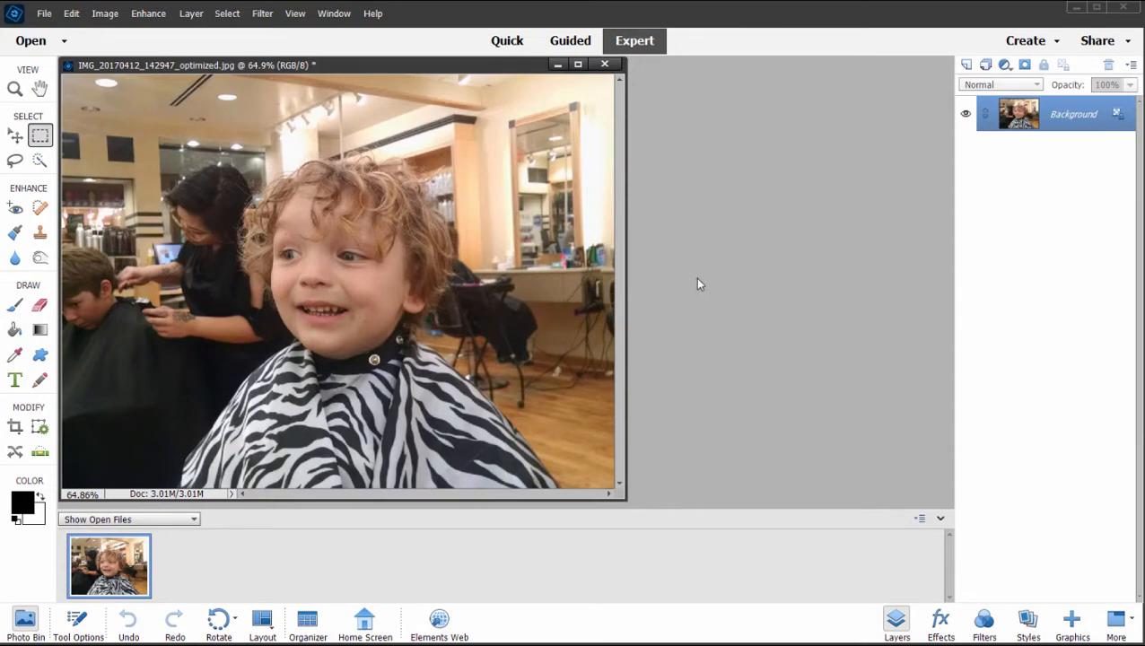
{"action": "mouse_move", "coordinate": [321, 68]}
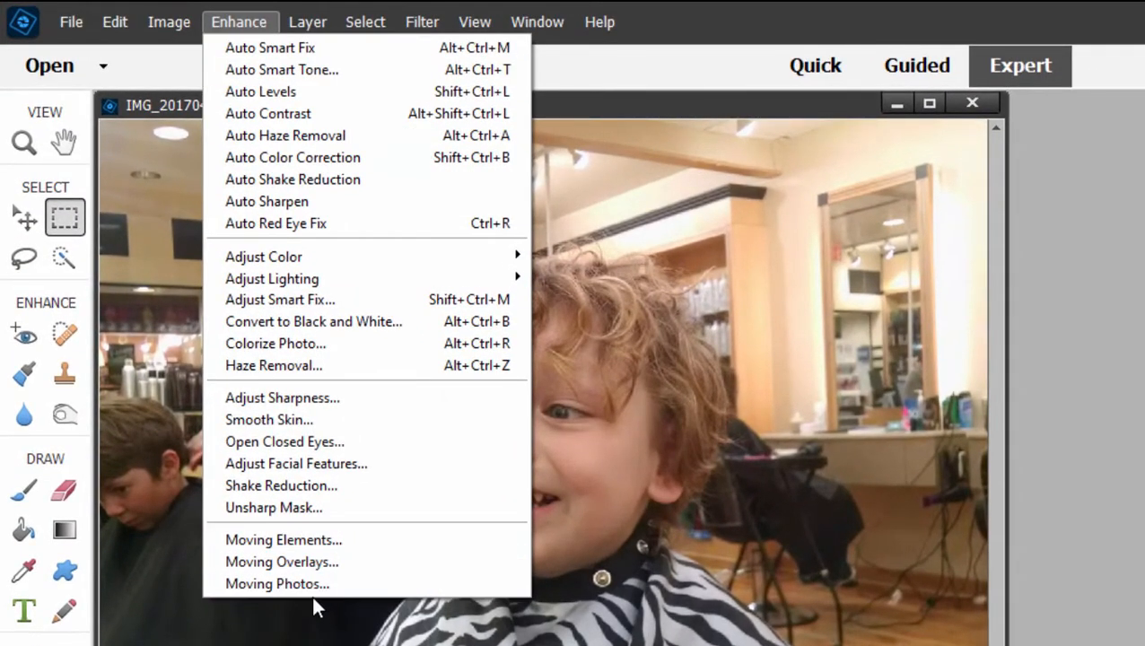
{"action": "mouse_move", "coordinate": [302, 532]}
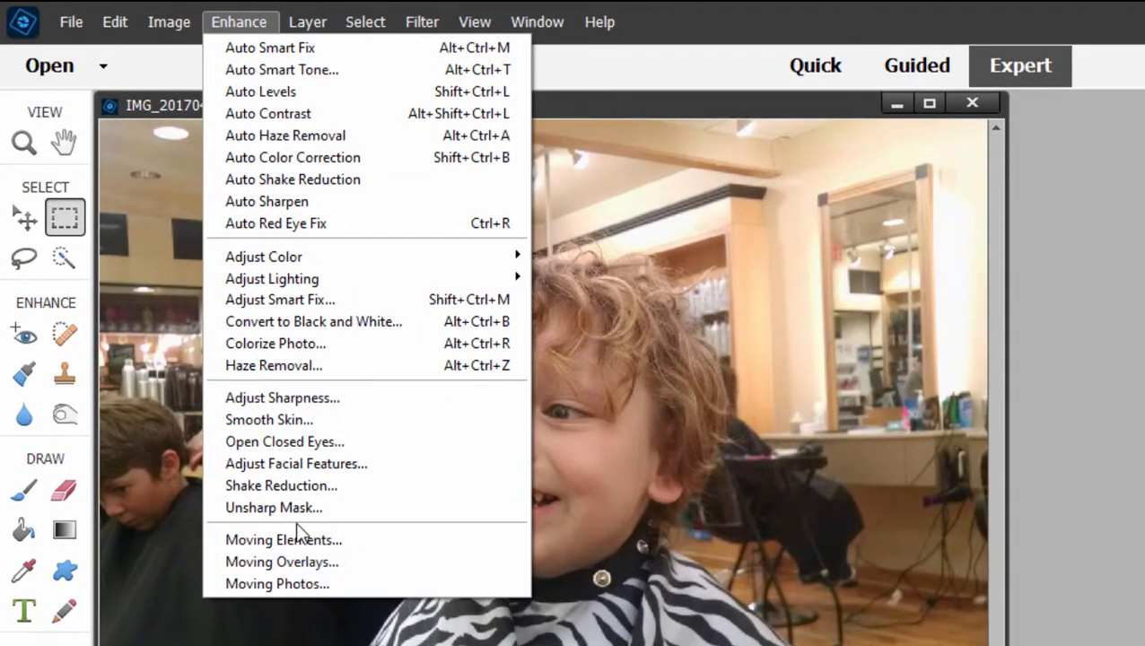
{"action": "mouse_move", "coordinate": [273, 508]}
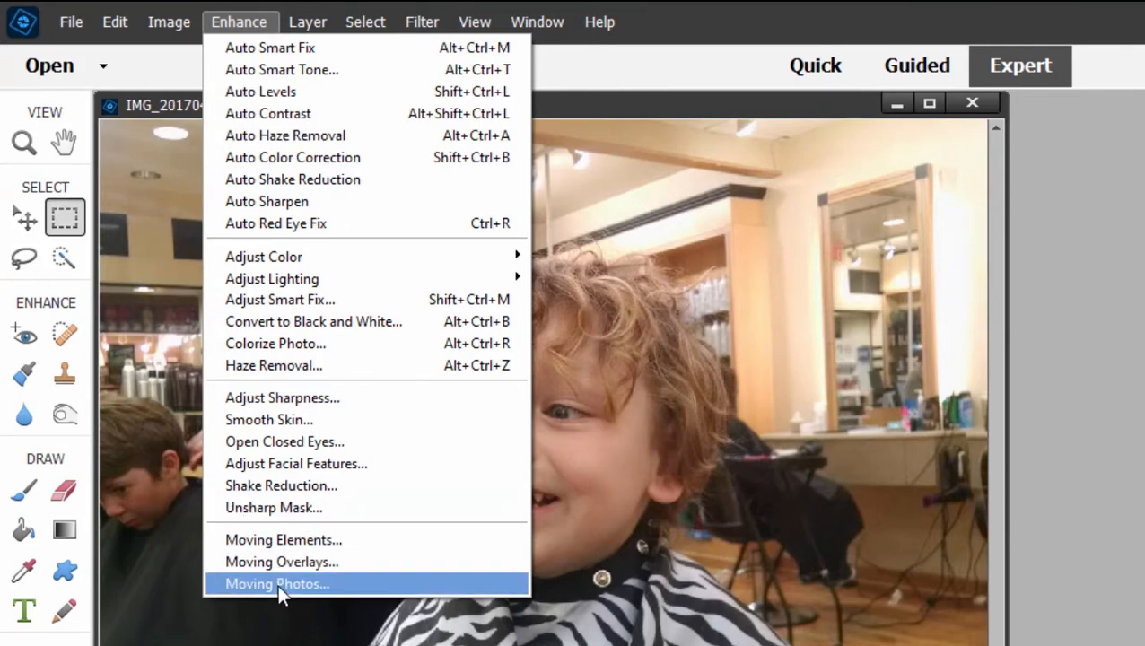
- Start Moving Photos on the salon photo and pick the Pan Left-Right motion from the effects list
{"action": "left_click", "coordinate": [277, 583]}
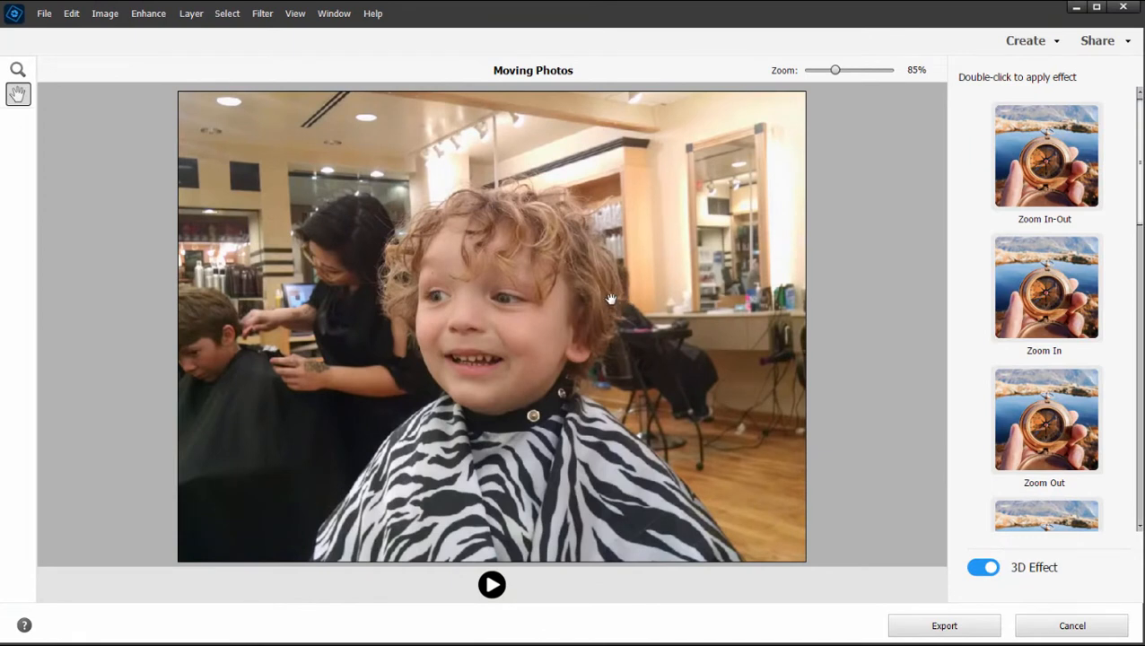
{"action": "mouse_move", "coordinate": [664, 339]}
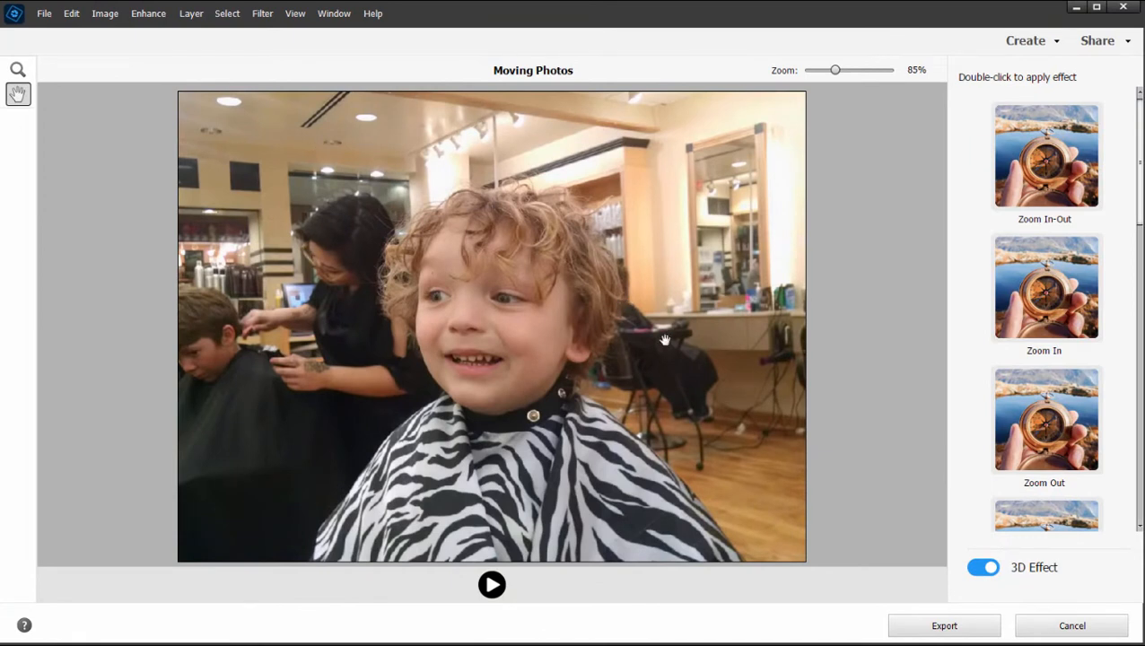
{"action": "mouse_move", "coordinate": [625, 314]}
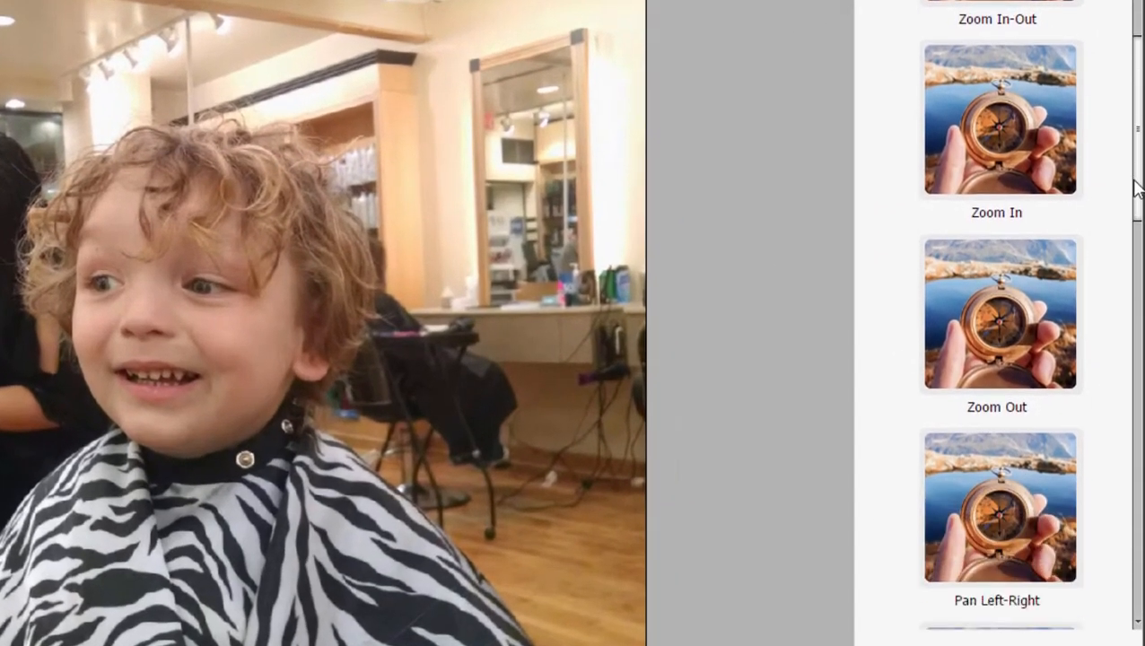
{"action": "scroll", "scroll_direction": "down", "scroll_amount": 3}
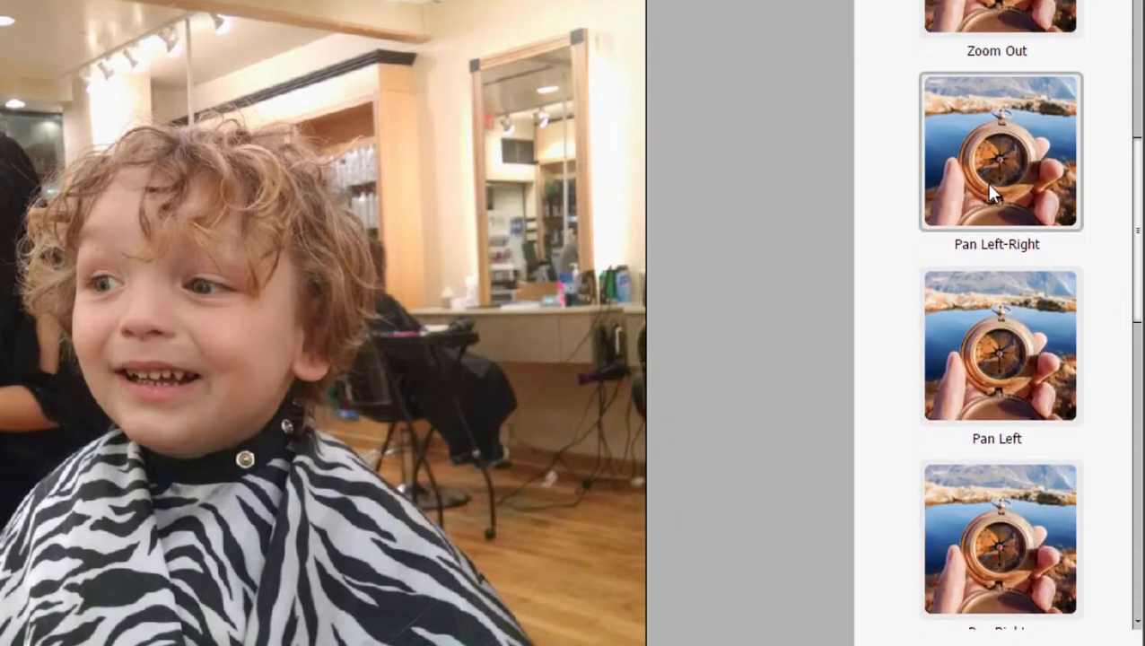
{"action": "left_click", "coordinate": [1000, 151]}
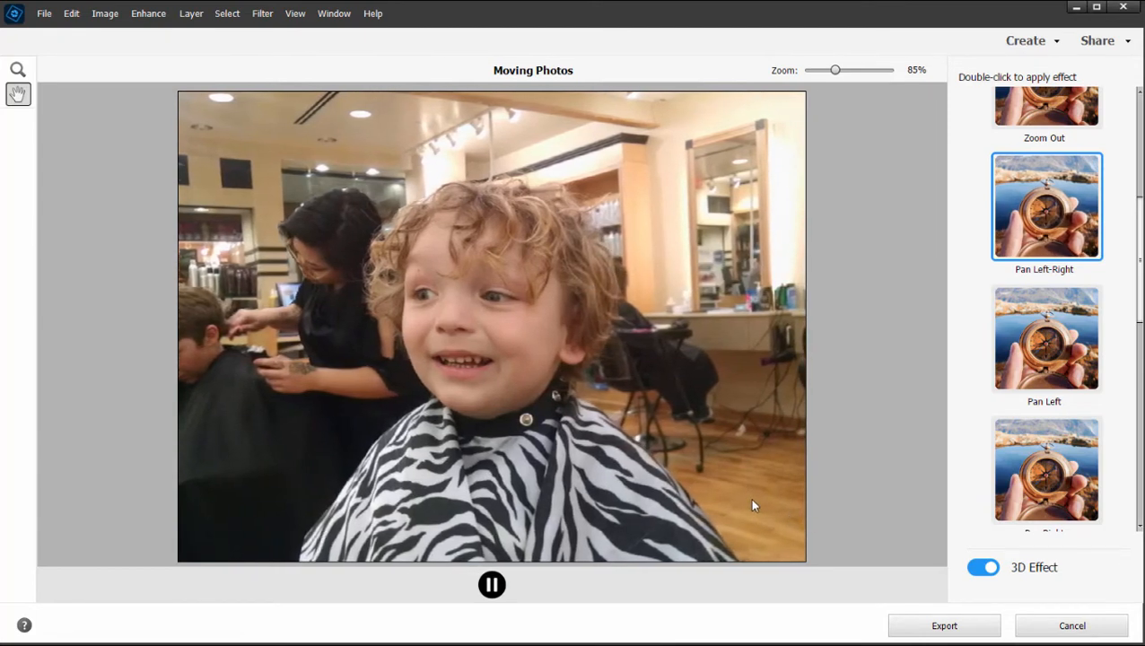
- Apply Pan Left-Right and play the animated preview of the salon photo
{"action": "left_click", "coordinate": [492, 585]}
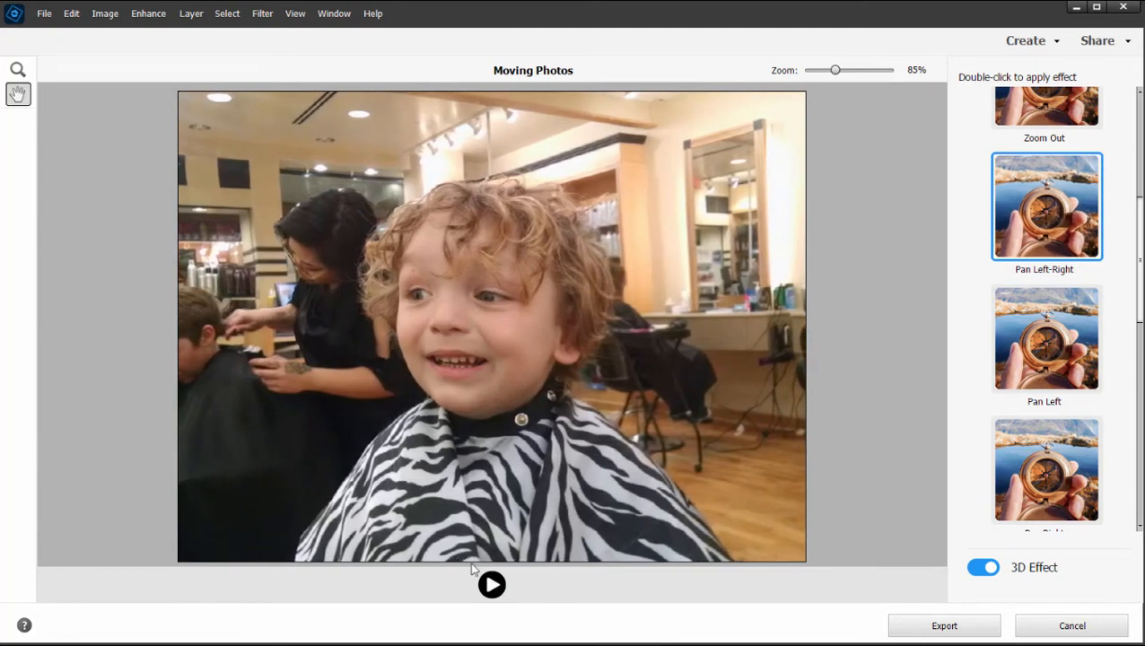
{"action": "left_click", "coordinate": [492, 585]}
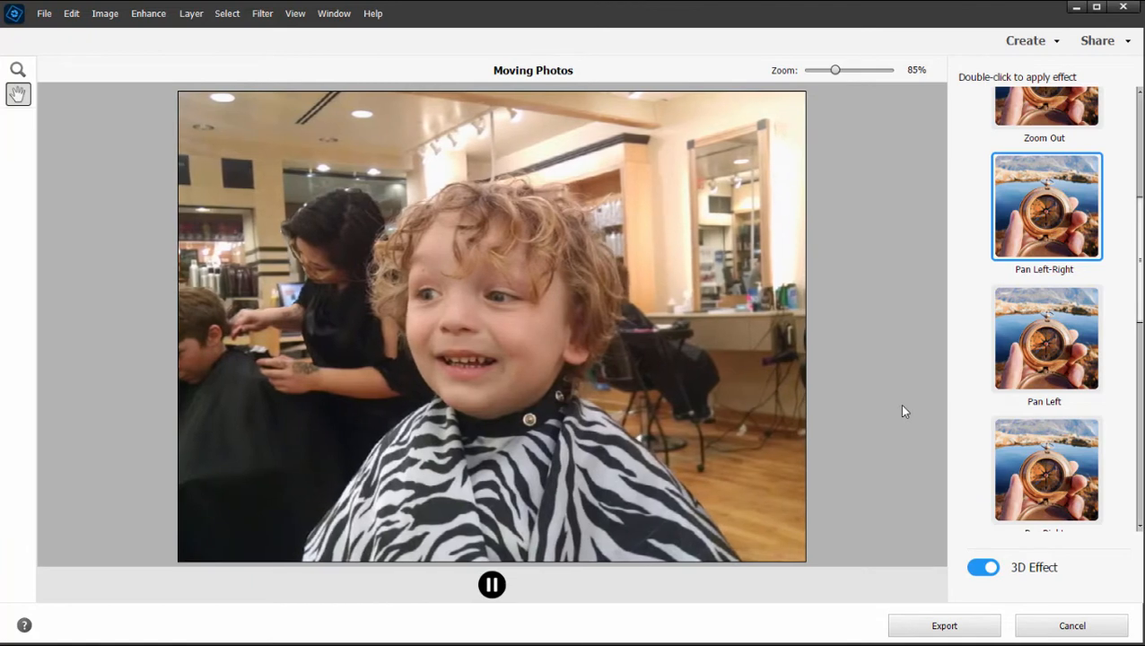
{"action": "scroll", "scroll_direction": "down", "scroll_amount": 3}
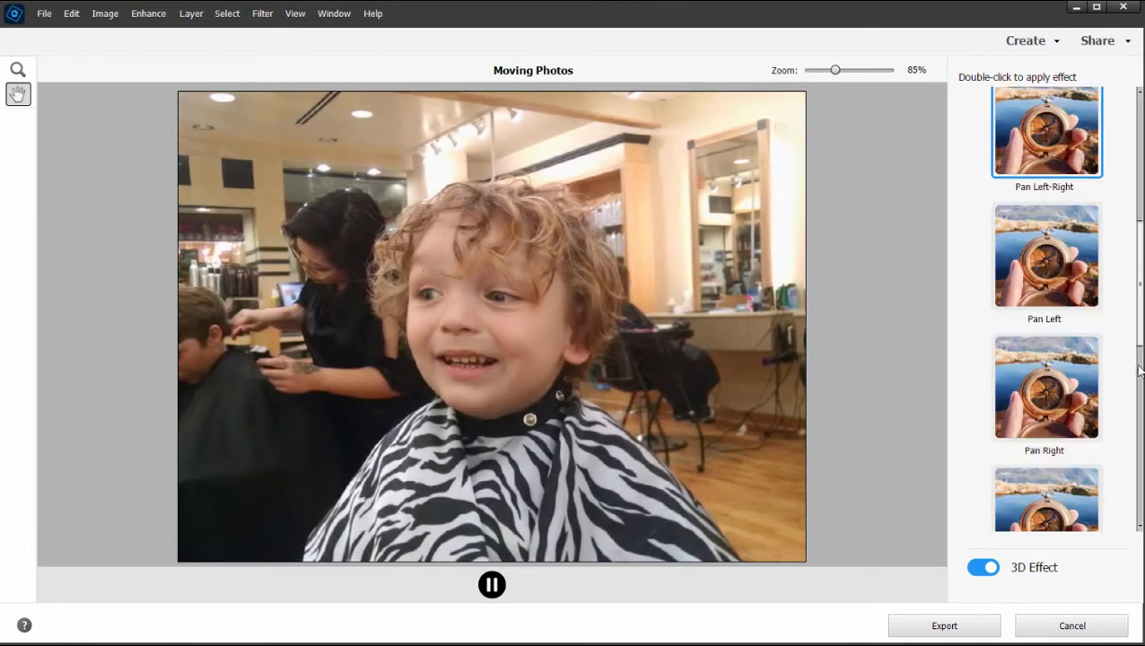
{"action": "scroll", "scroll_direction": "down", "scroll_amount": 3}
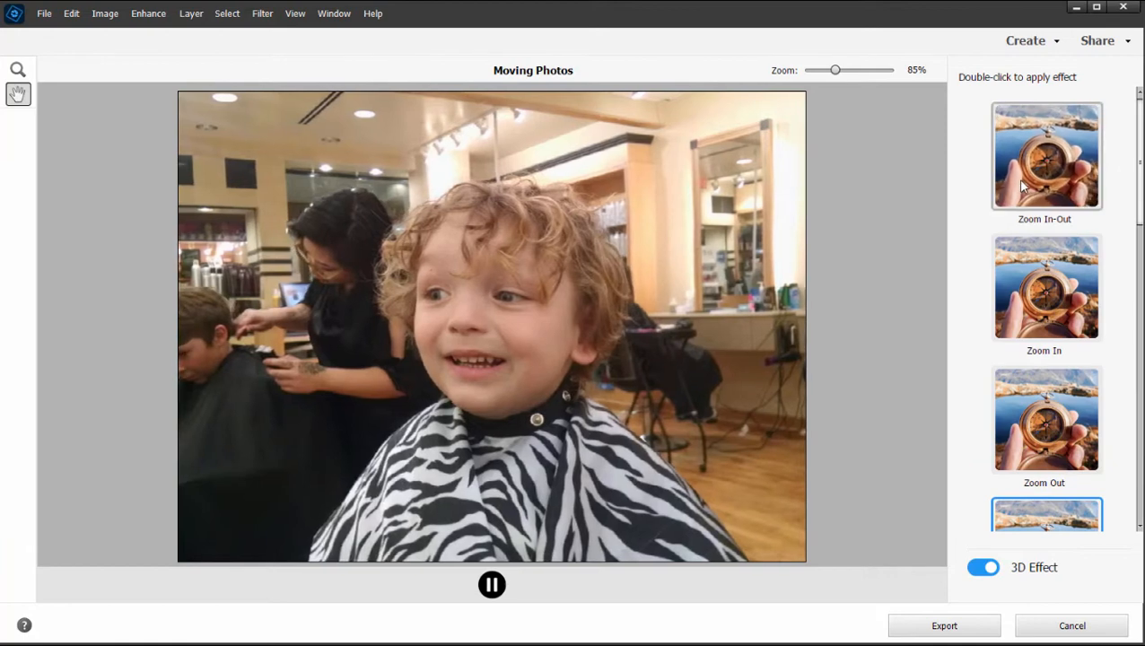
- Apply the Zoom In-Out effect, check the 3D Effect toggle and Export, then cancel out of Moving Photos
{"action": "double_click", "coordinate": [1047, 157]}
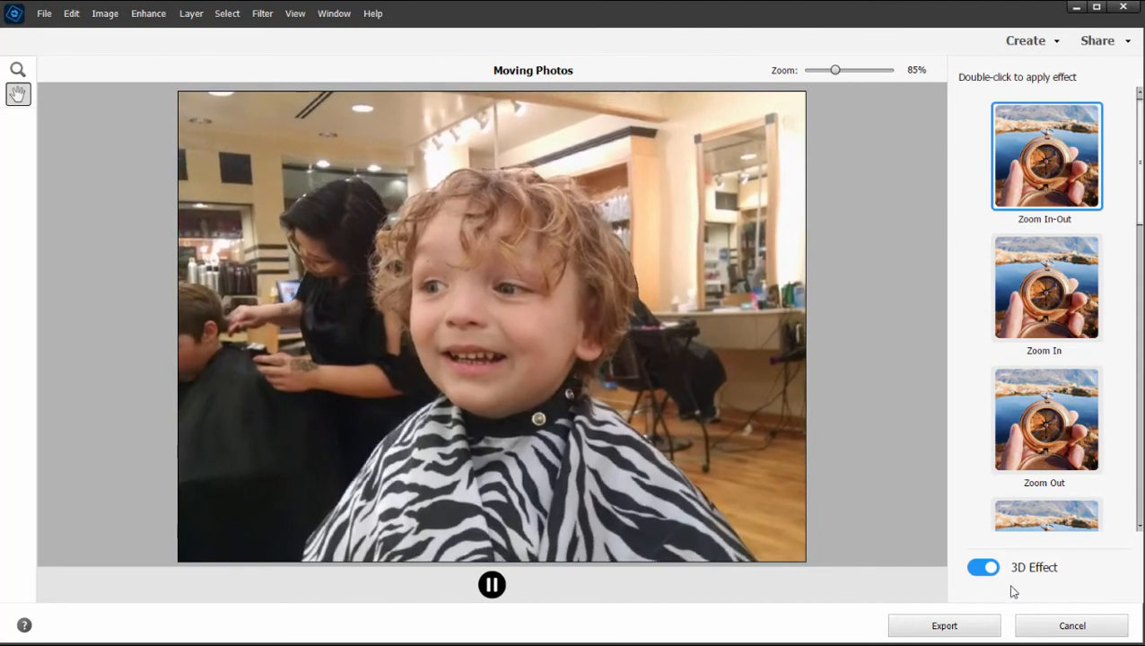
{"action": "left_click", "coordinate": [492, 586]}
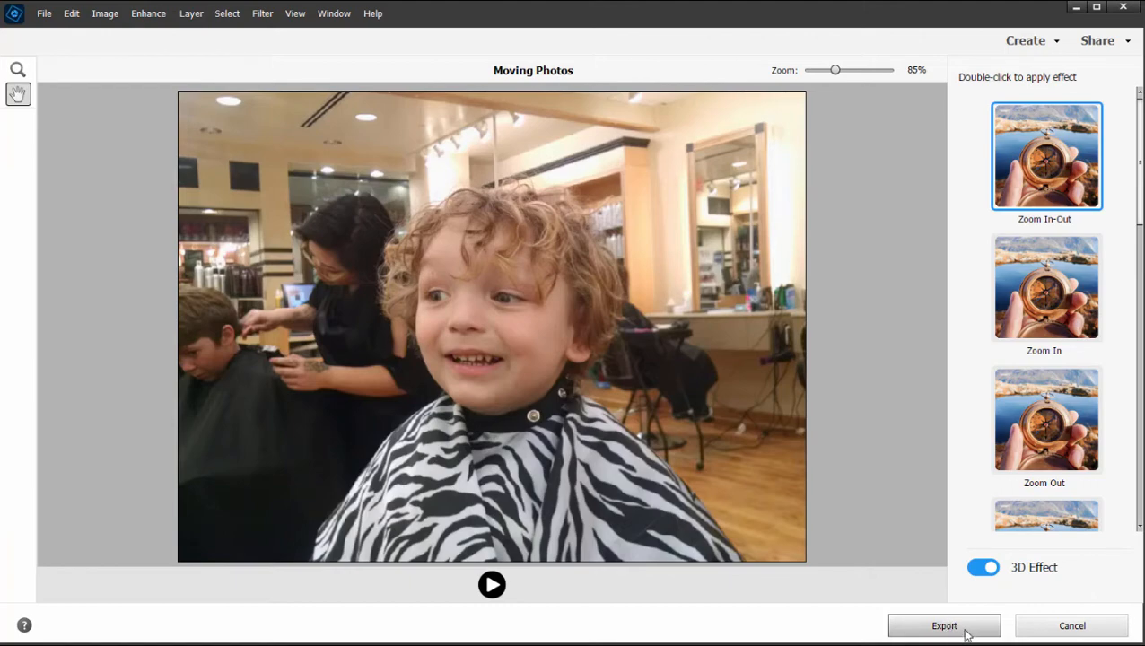
{"action": "left_click", "coordinate": [944, 625]}
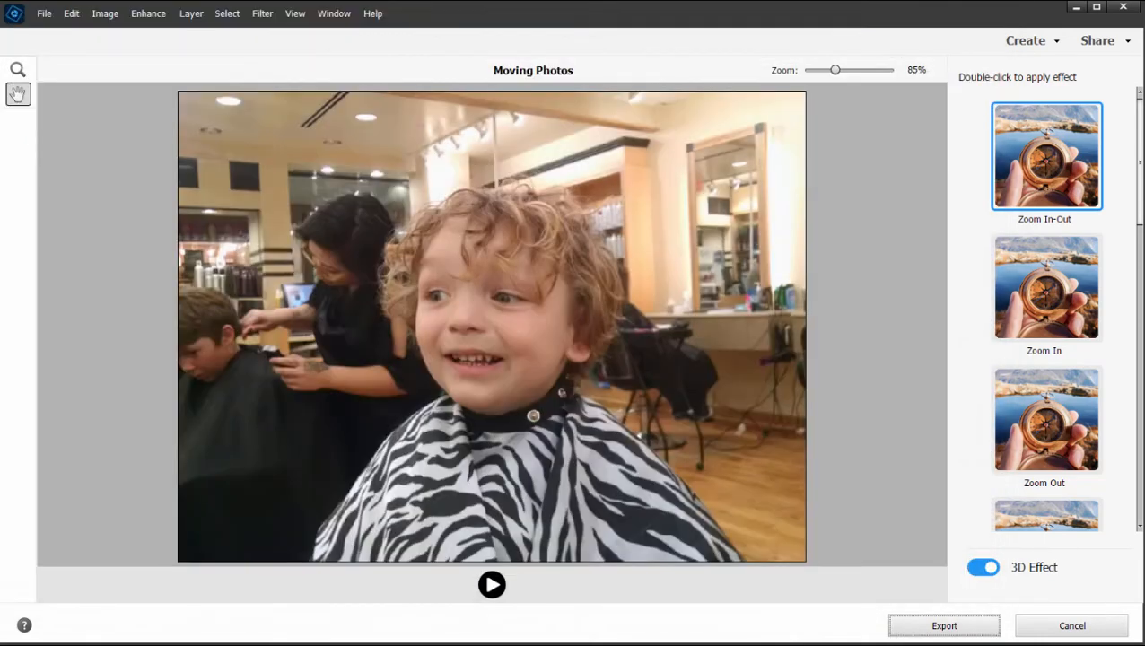
{"action": "mouse_move", "coordinate": [1091, 628]}
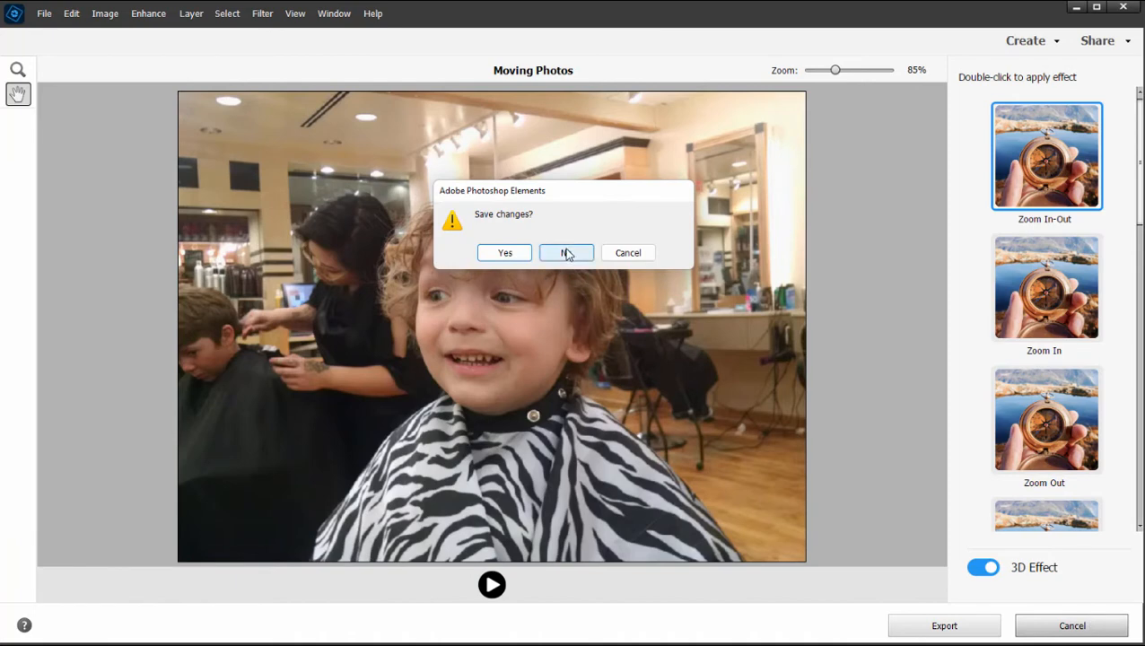
- Discard the Moving Photos changes and view the Flickr, Twitter and Facebook sharing options
{"action": "left_click", "coordinate": [567, 251]}
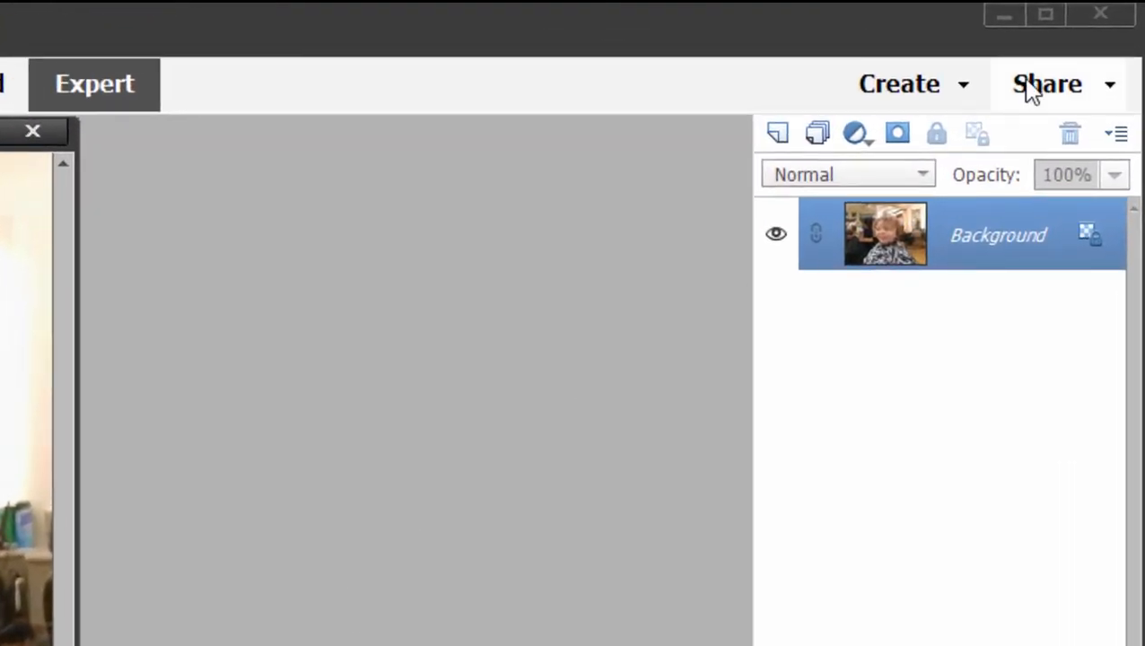
{"action": "left_click", "coordinate": [1048, 84]}
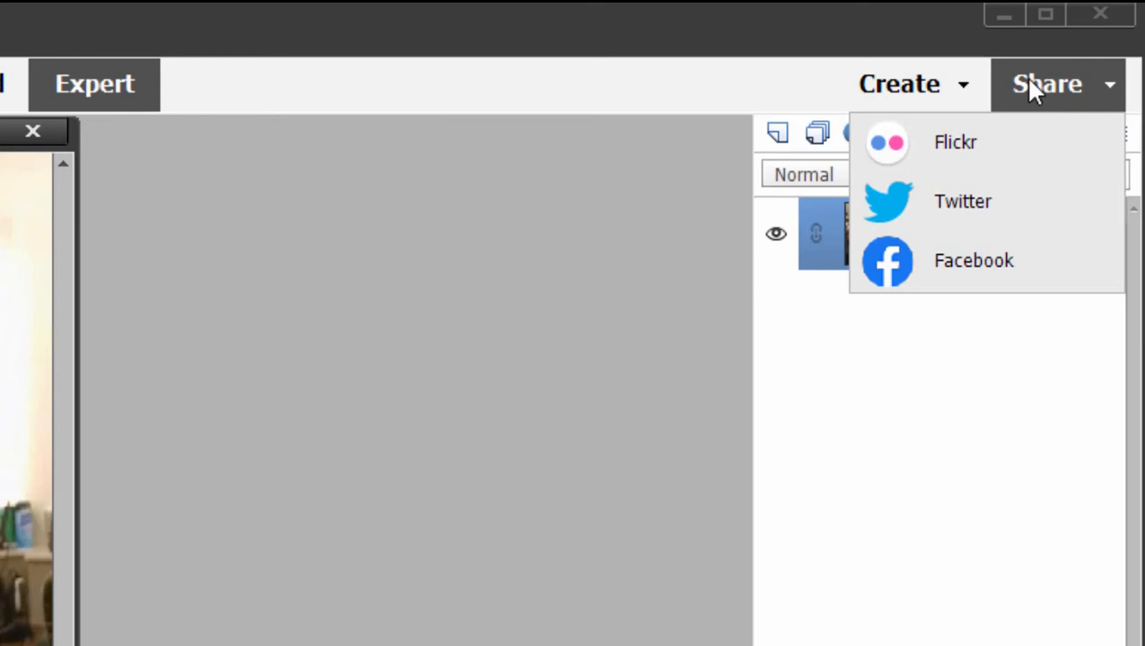
{"action": "mouse_move", "coordinate": [978, 141]}
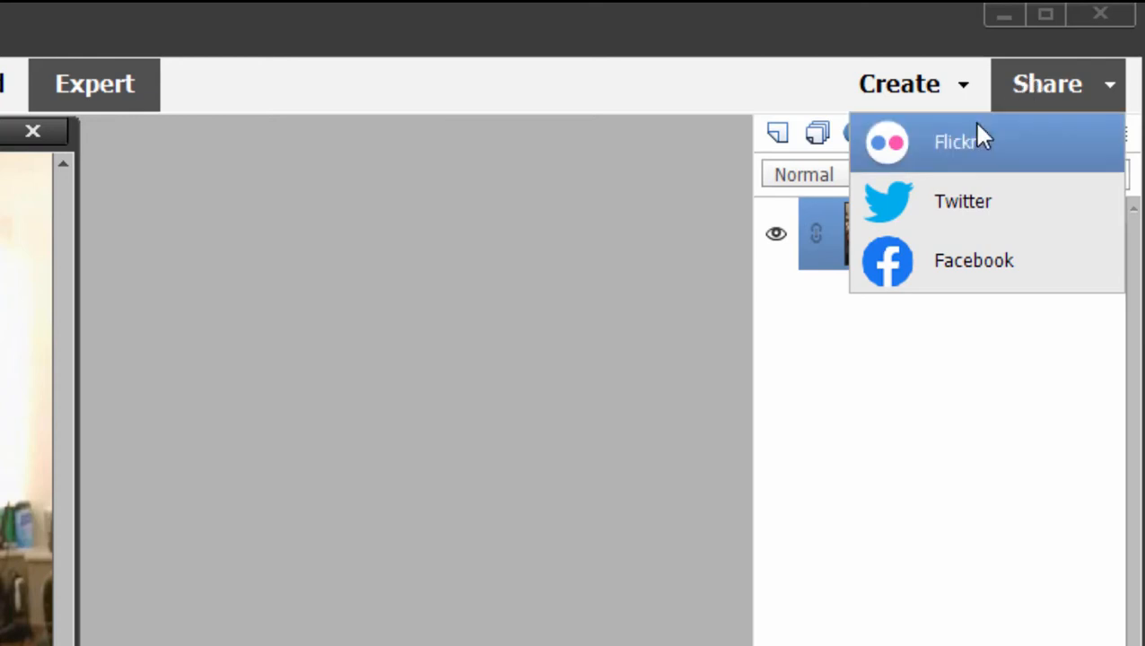
{"action": "mouse_move", "coordinate": [892, 355]}
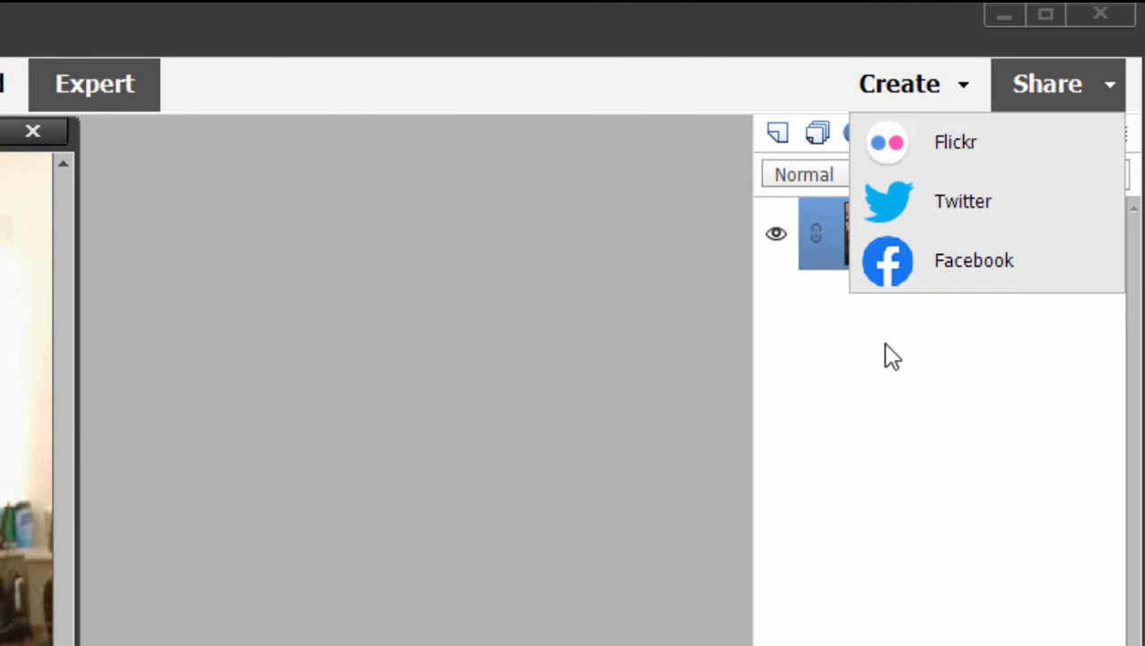
{"action": "mouse_move", "coordinate": [862, 363]}
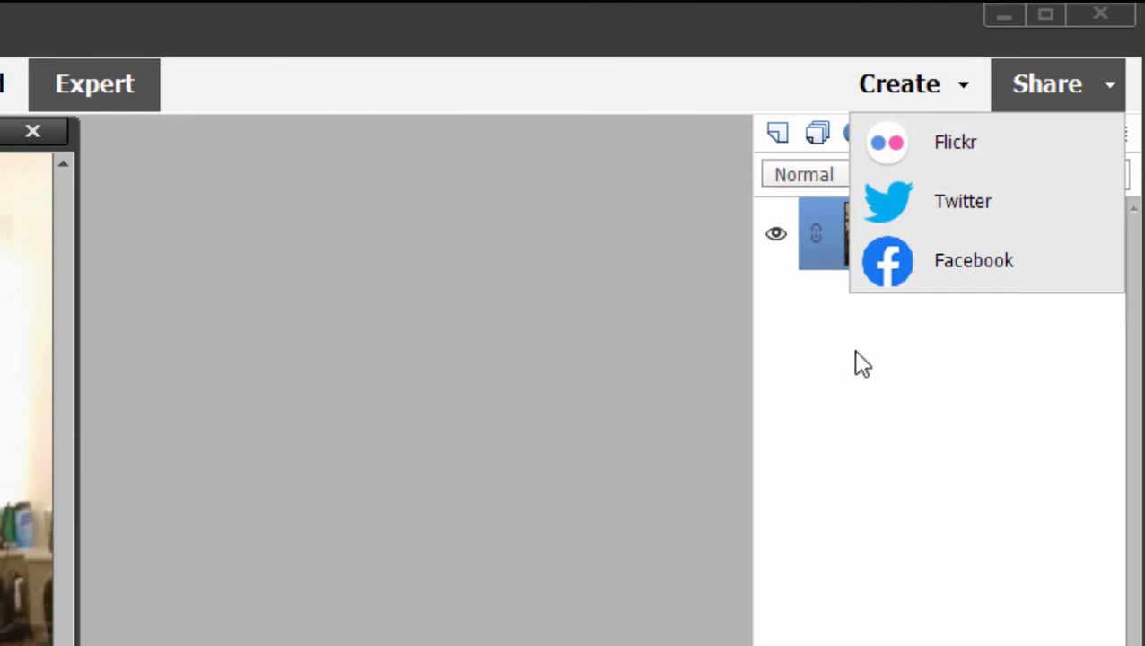
{"action": "mouse_move", "coordinate": [691, 237]}
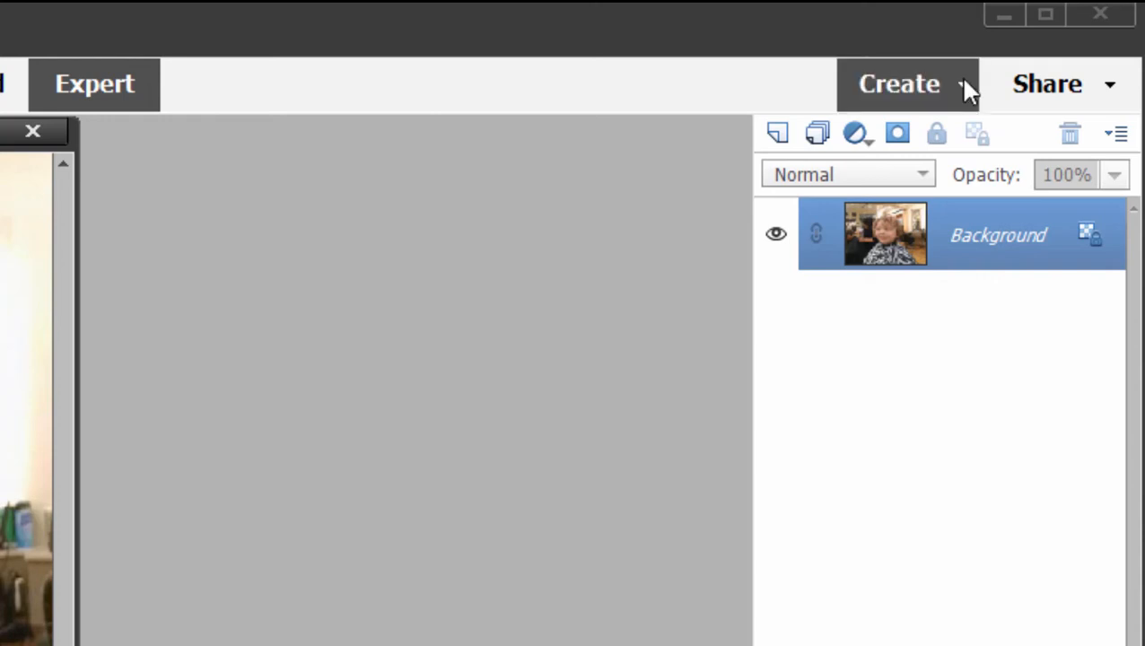
- List the Create projects: Slideshow, Photo Collage, Photo Book, Photo Calendar, Prints and Gifts
{"action": "left_click", "coordinate": [898, 85]}
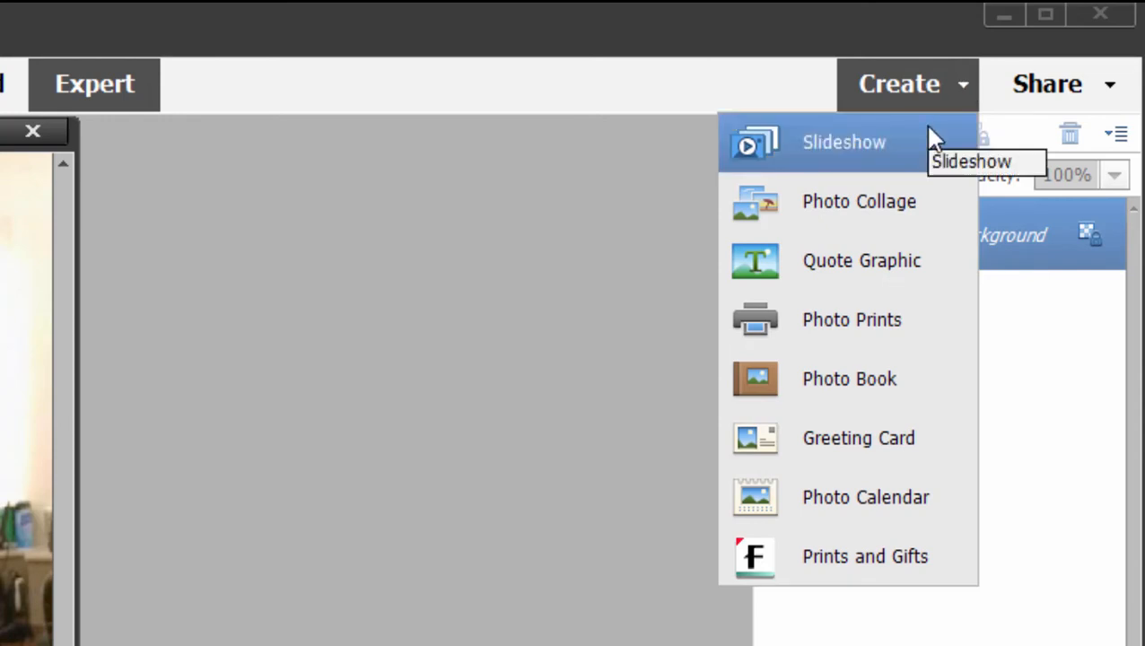
{"action": "mouse_move", "coordinate": [907, 201]}
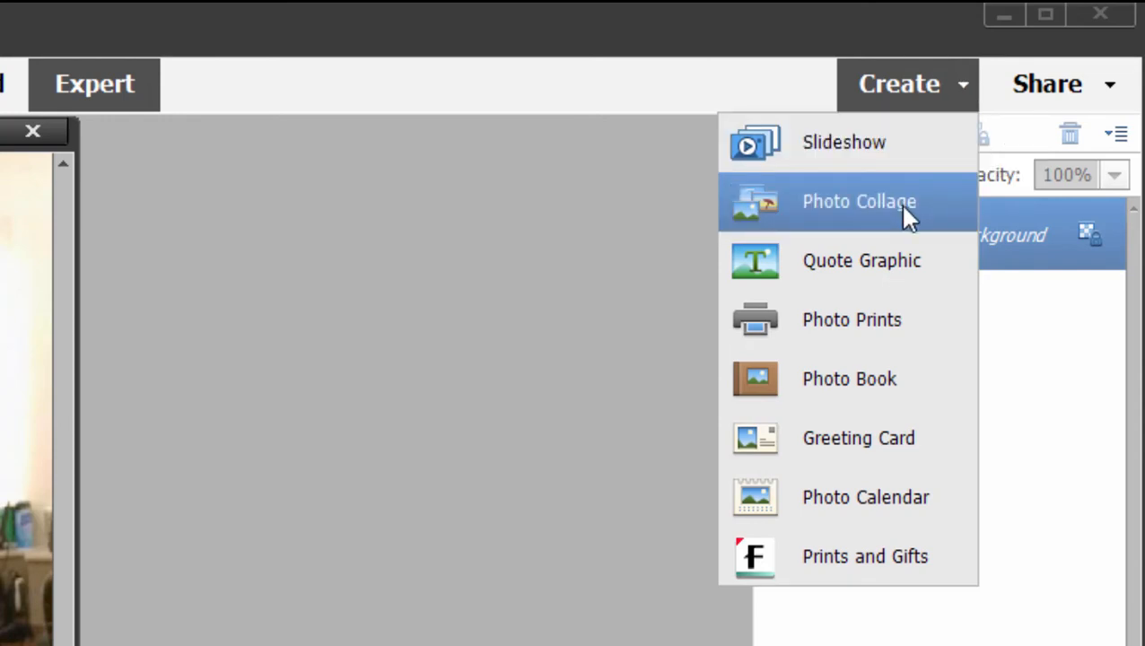
{"action": "mouse_move", "coordinate": [937, 350]}
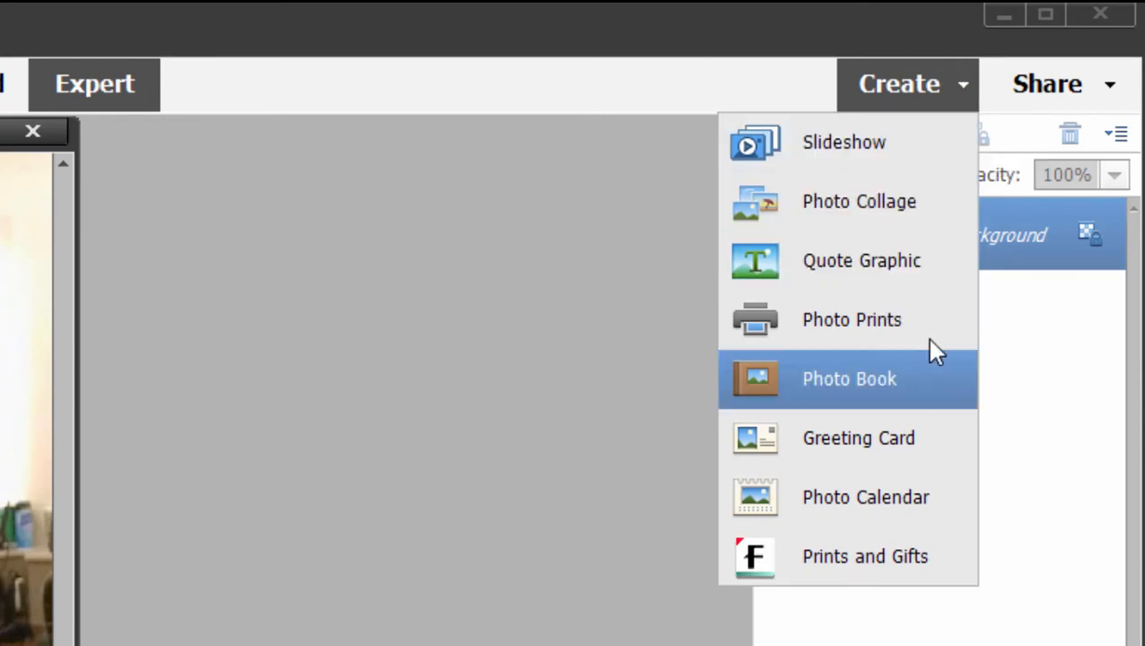
{"action": "mouse_move", "coordinate": [942, 380]}
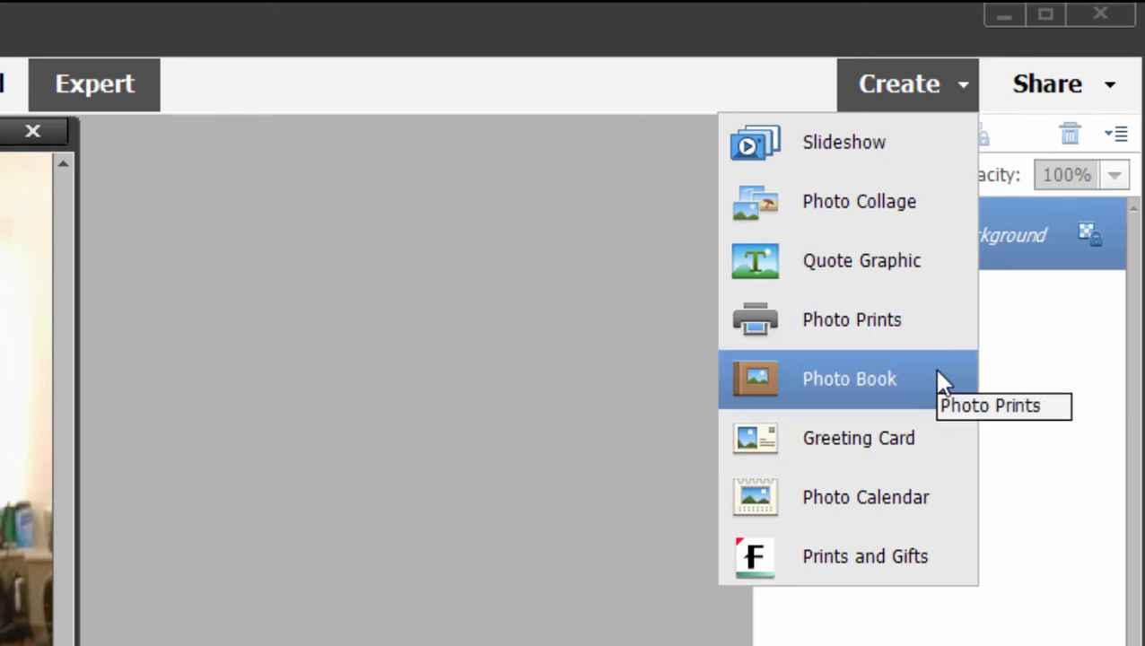
{"action": "mouse_move", "coordinate": [949, 497]}
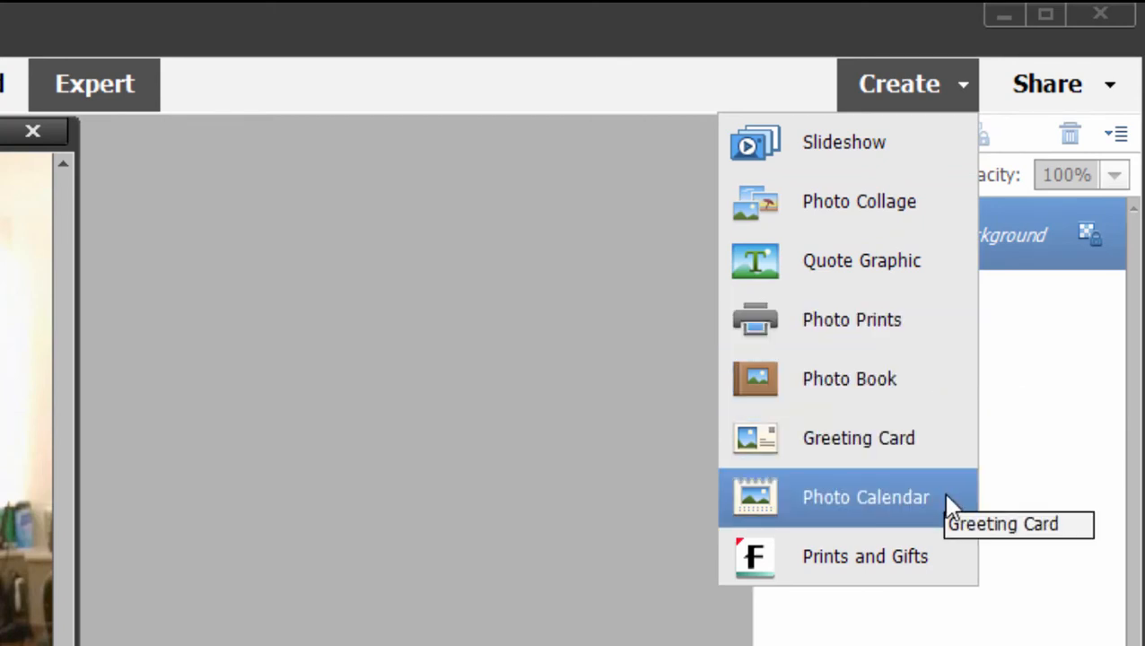
{"action": "mouse_move", "coordinate": [930, 557]}
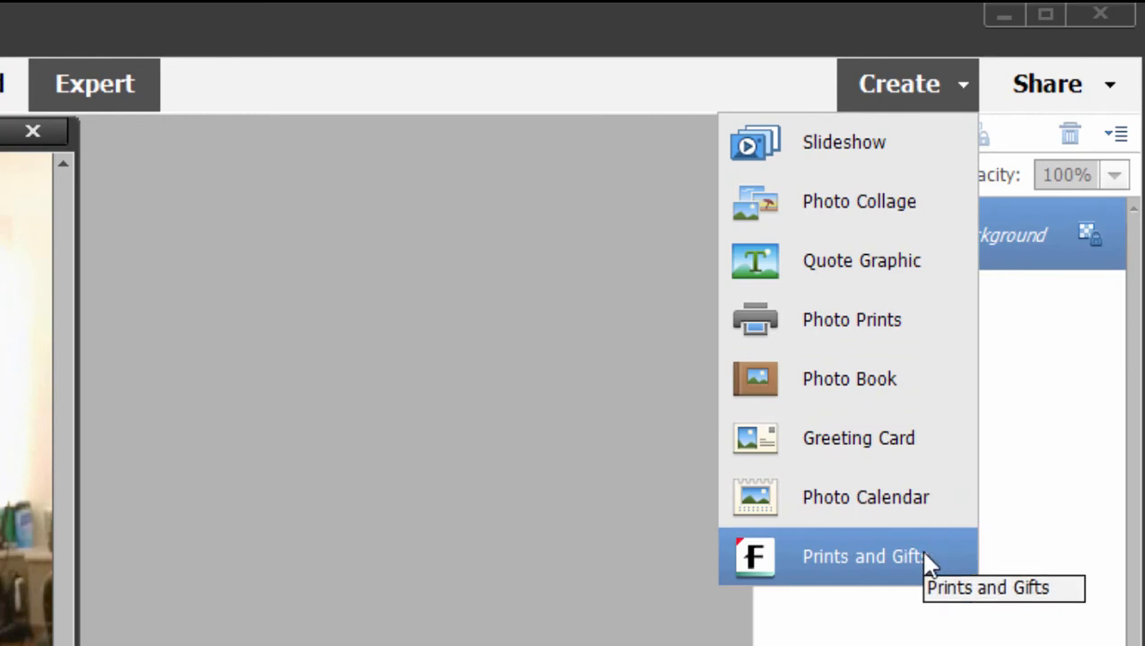